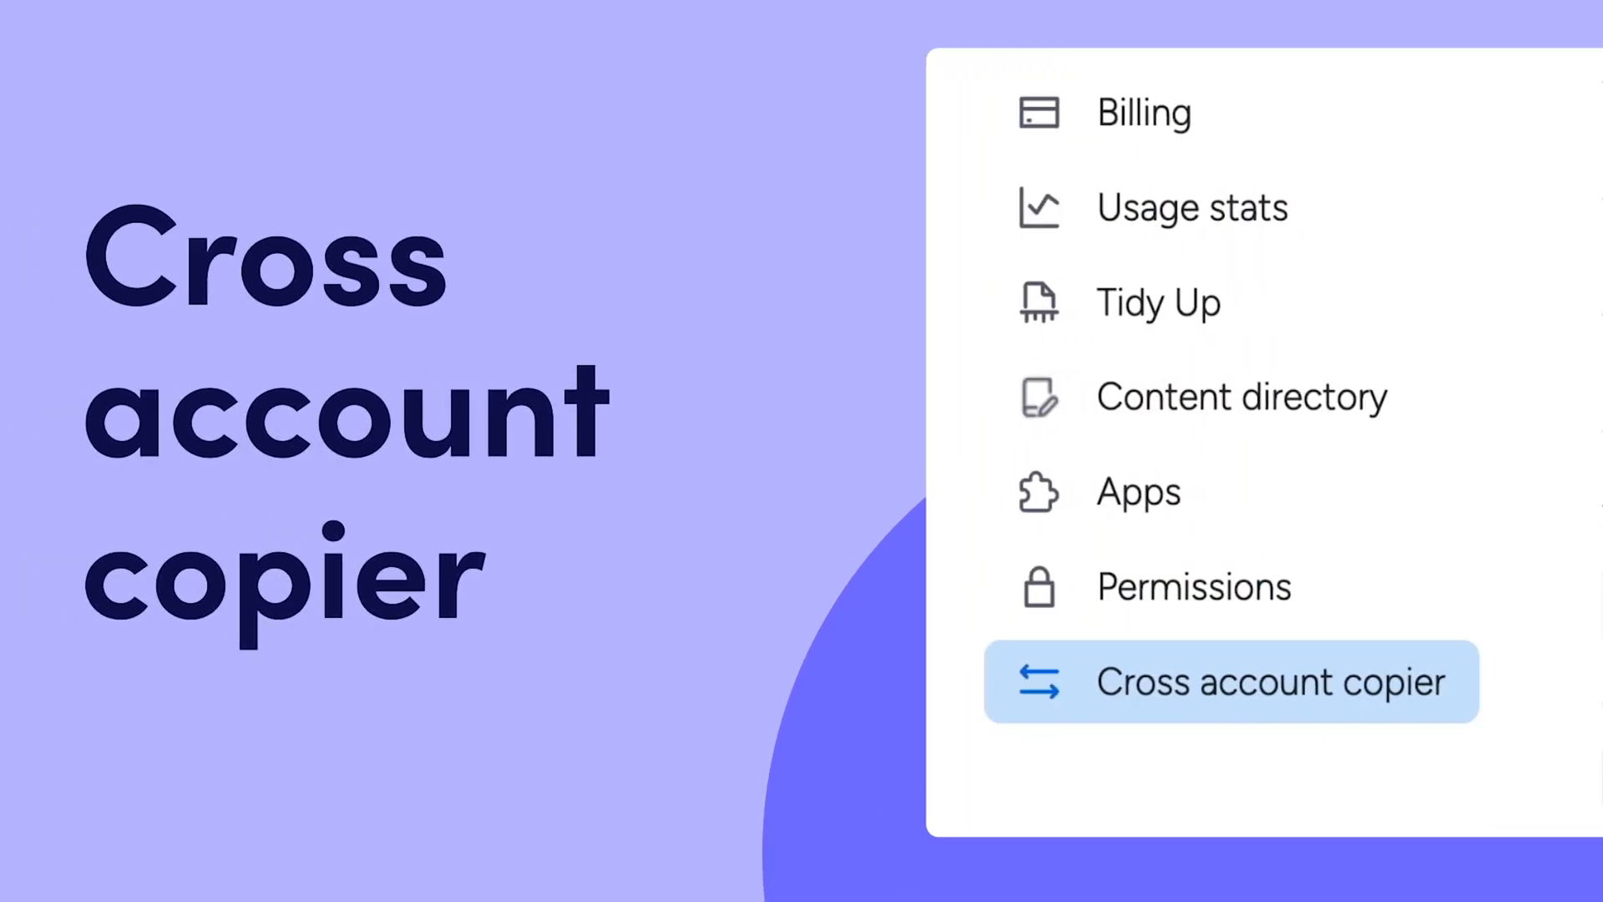
Bring up the account menu from the profile avatar on the home page
click(1272, 682)
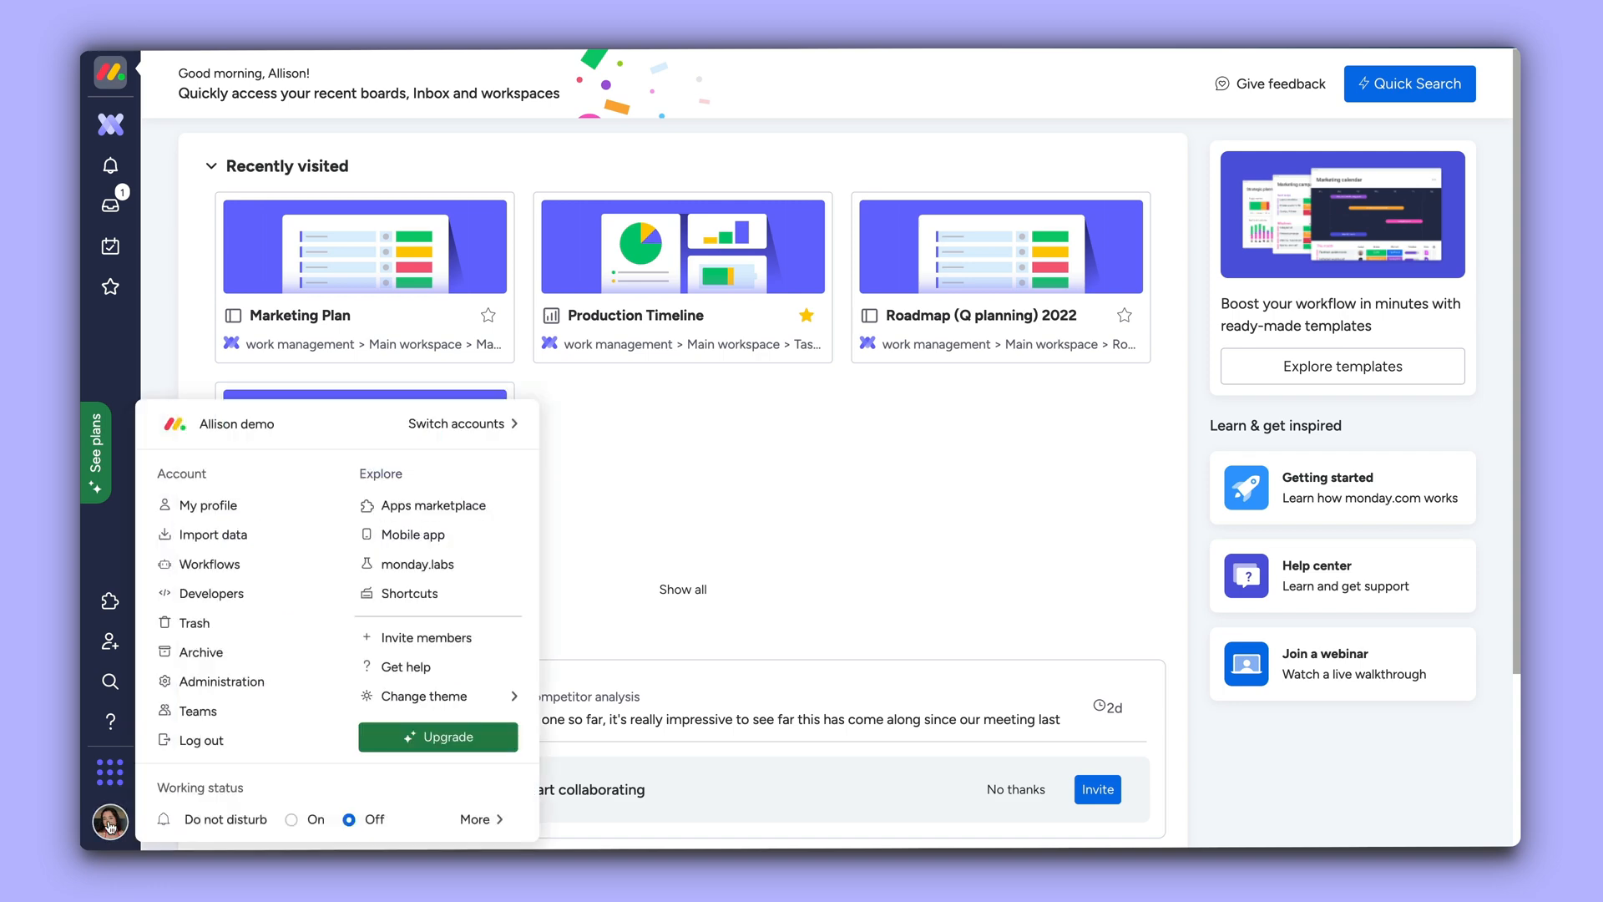
Go through Administration's General settings and land on the Commercial Log board
click(222, 681)
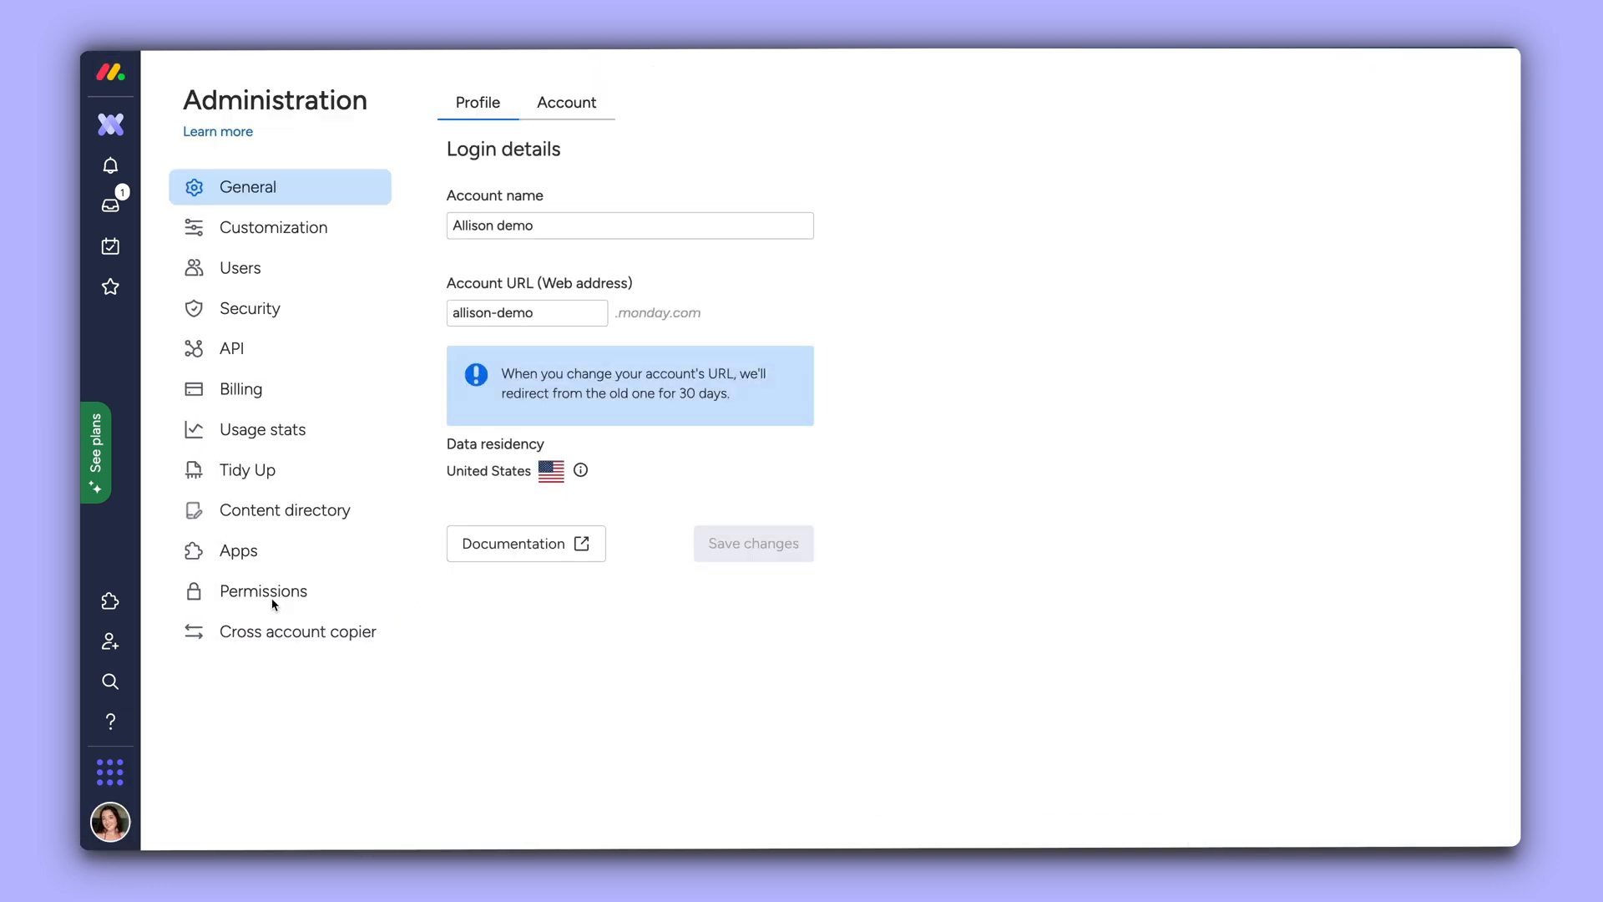
click(240, 267)
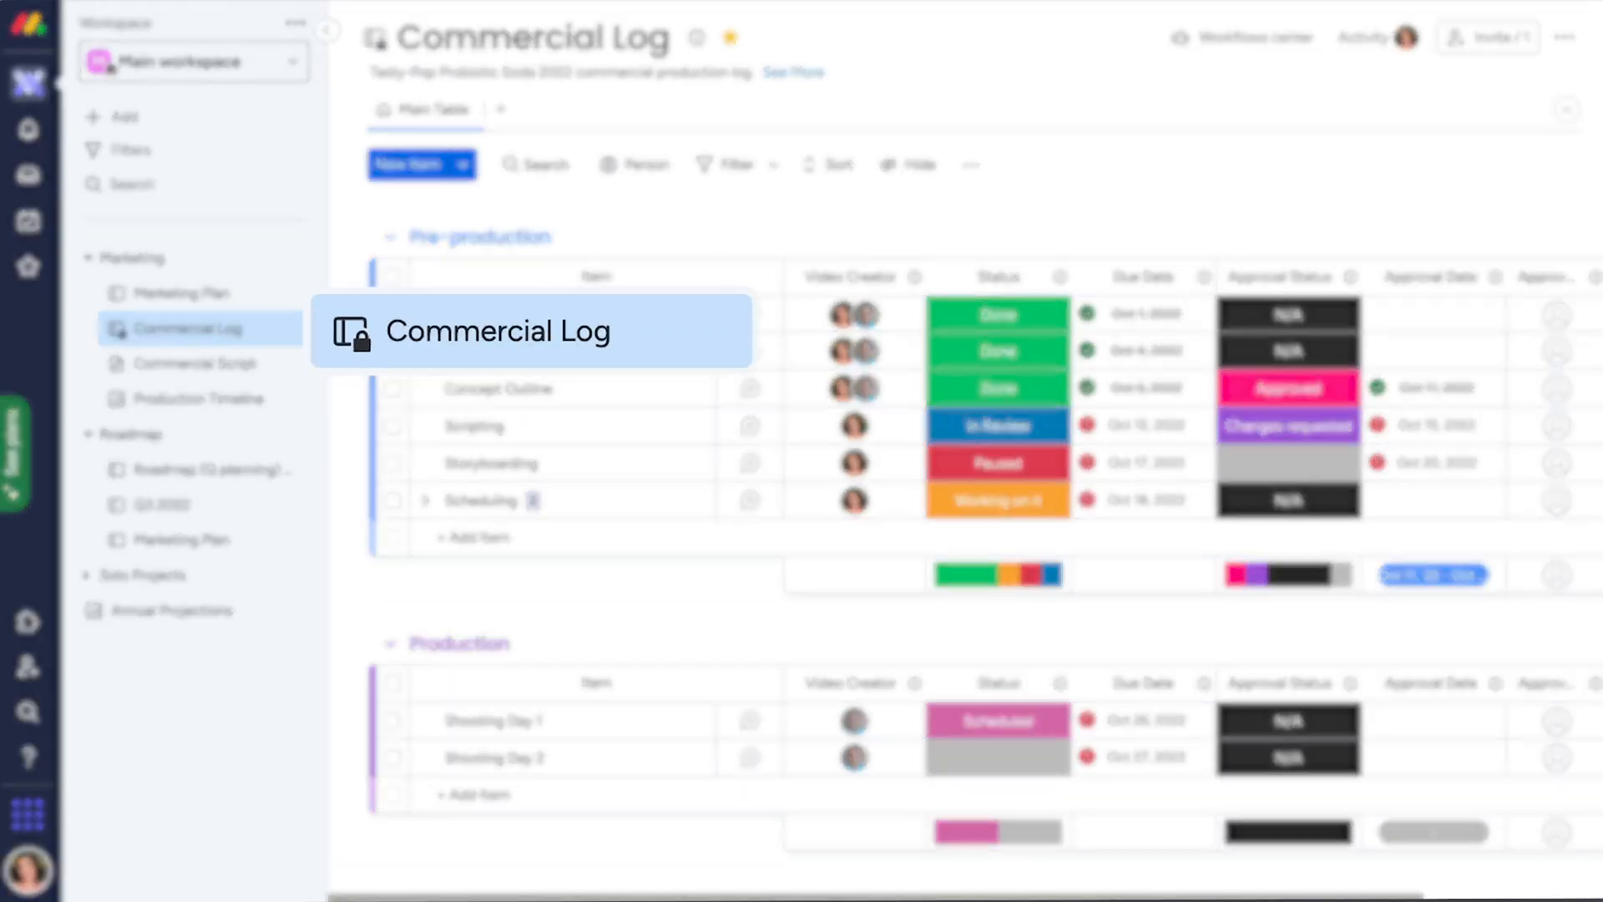
mouse_move(324, 327)
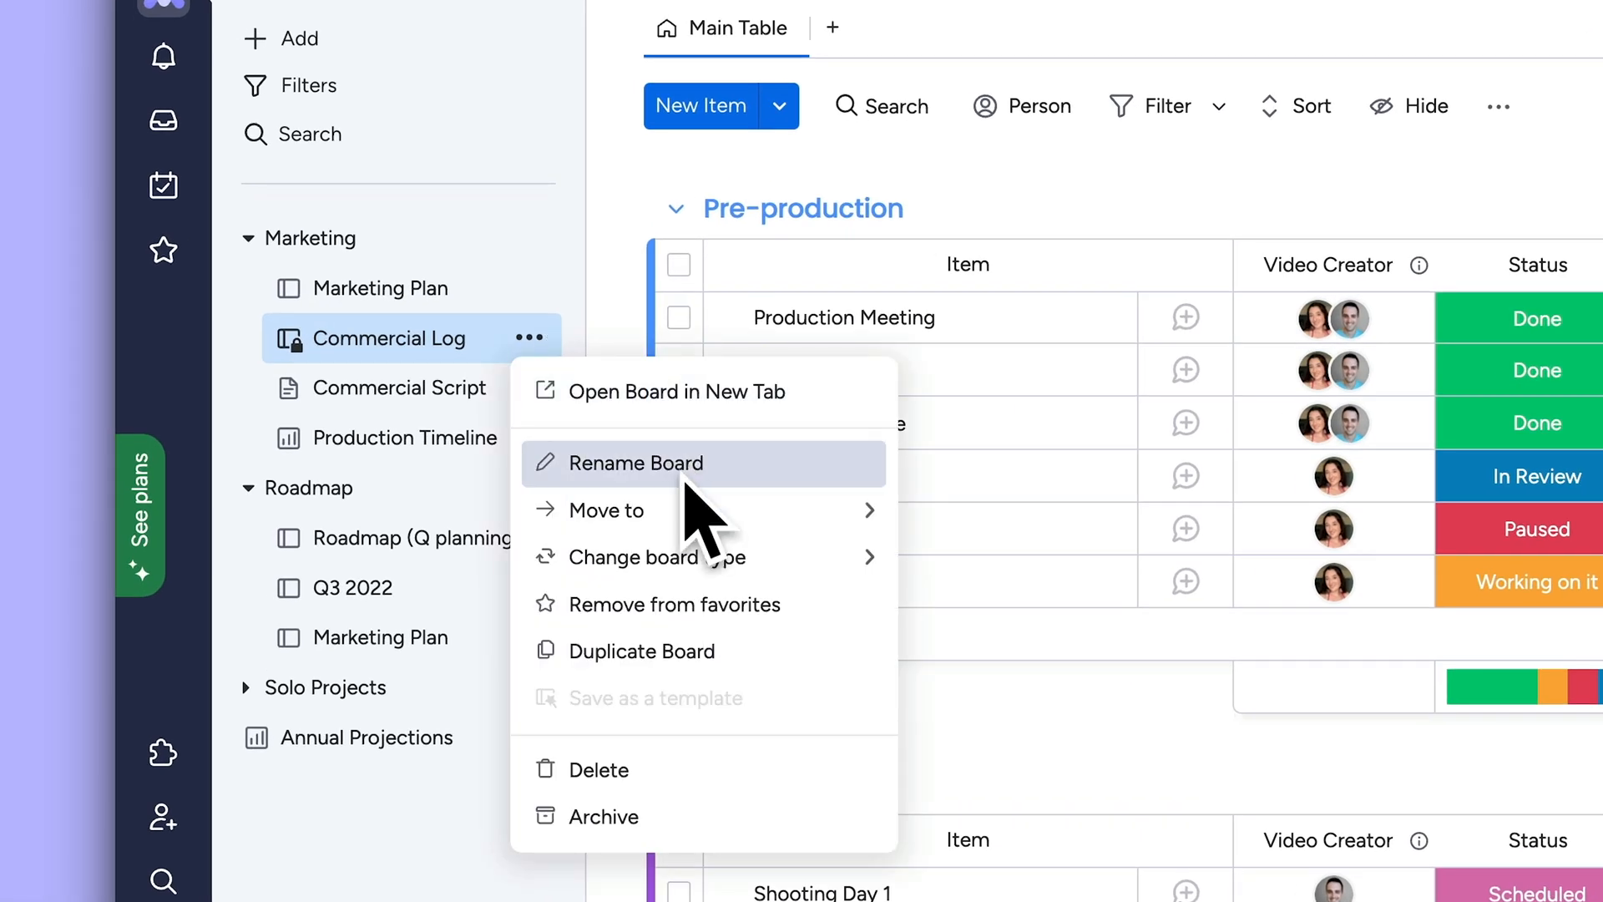
Change the Commercial Log board's type from private to Main and confirm it
click(653, 558)
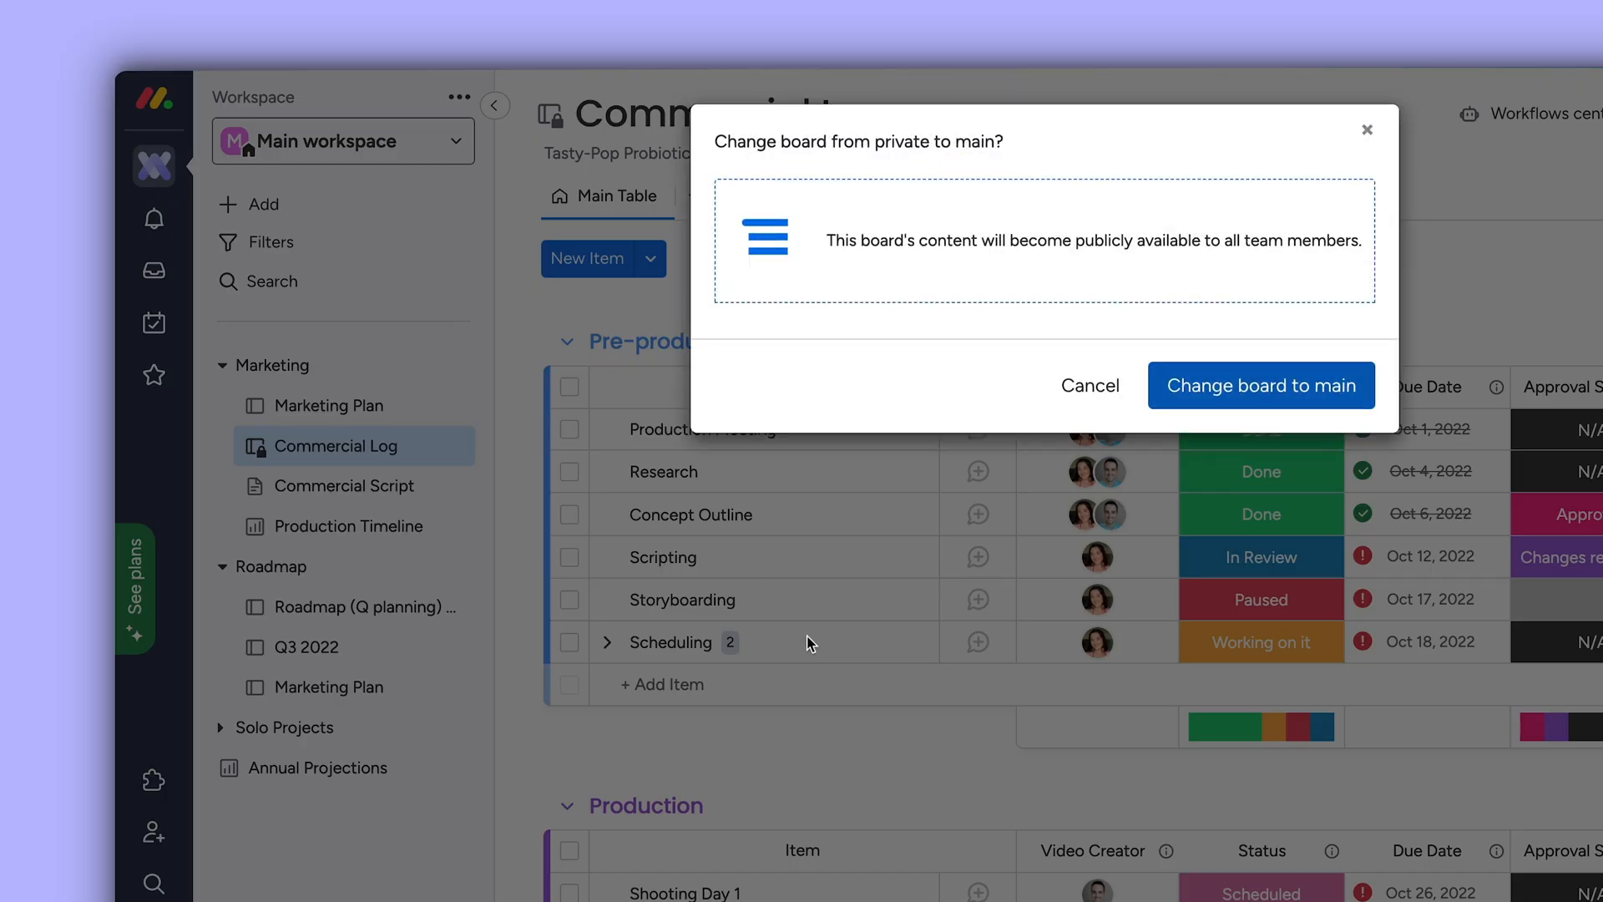
click(261, 204)
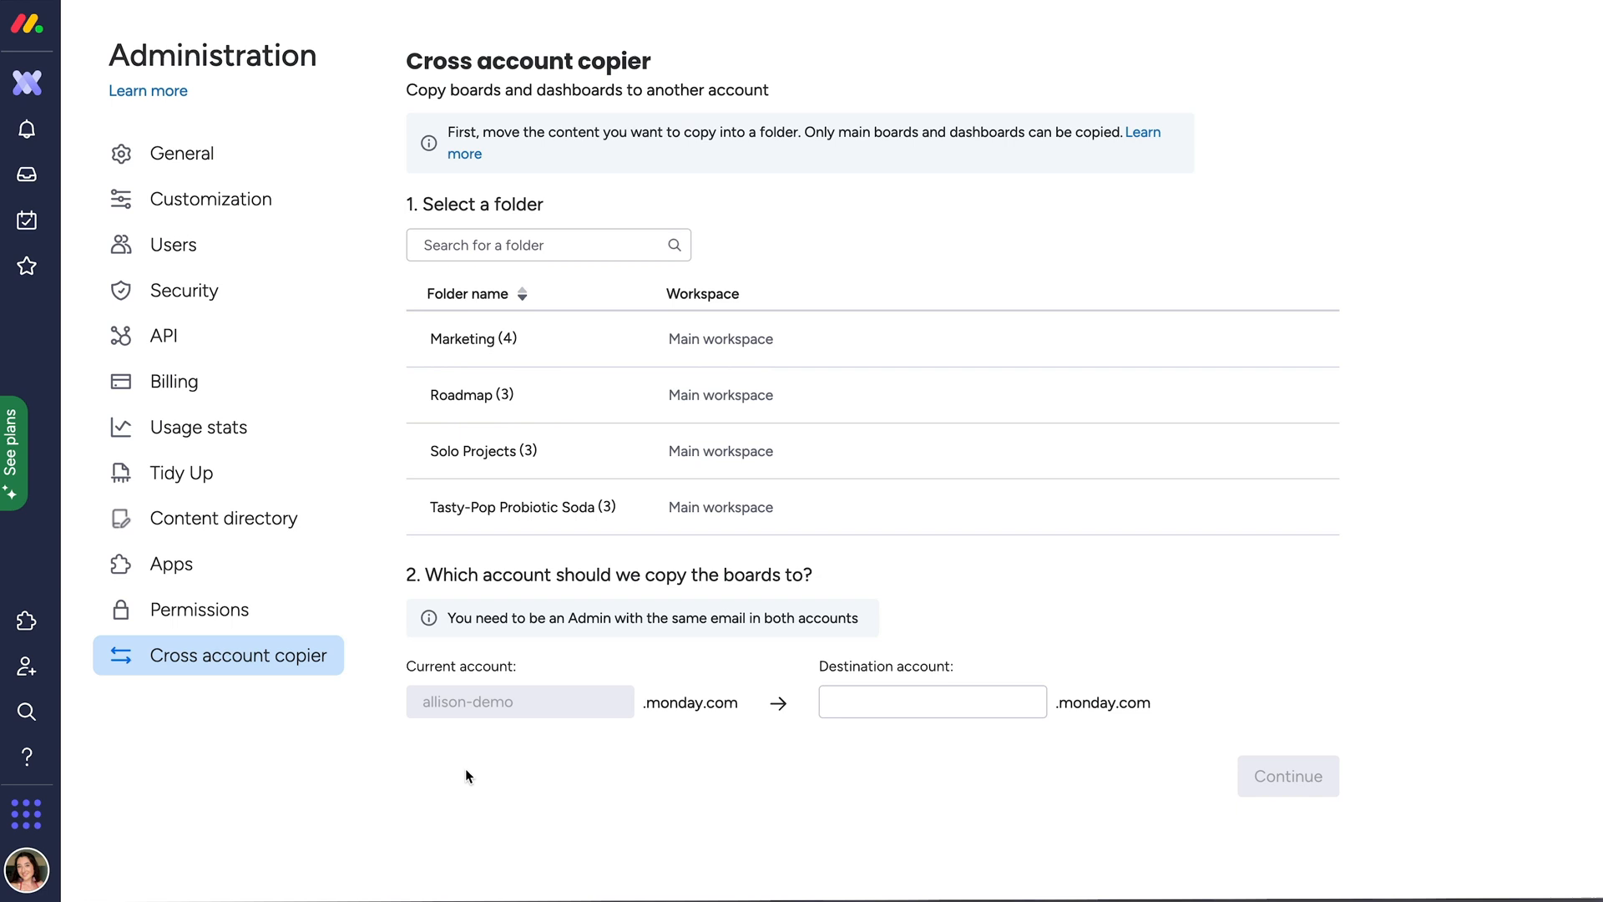
mouse_move(772, 532)
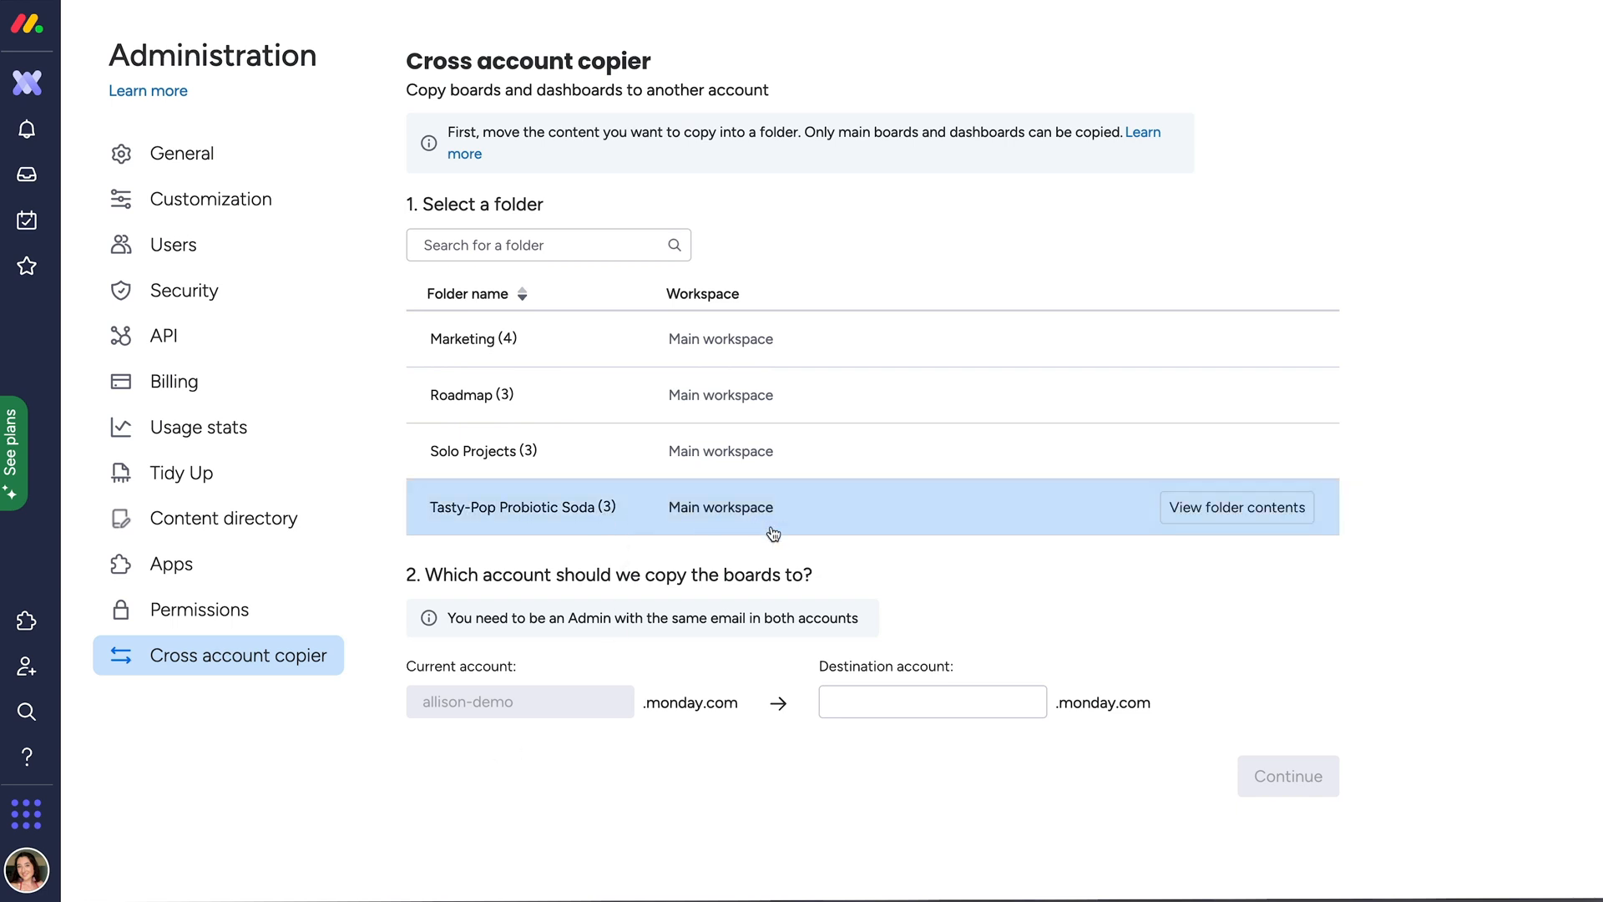
Select the Tasty-Pop Probiotic Soda folder and continue to copy it to the destination account
click(1289, 775)
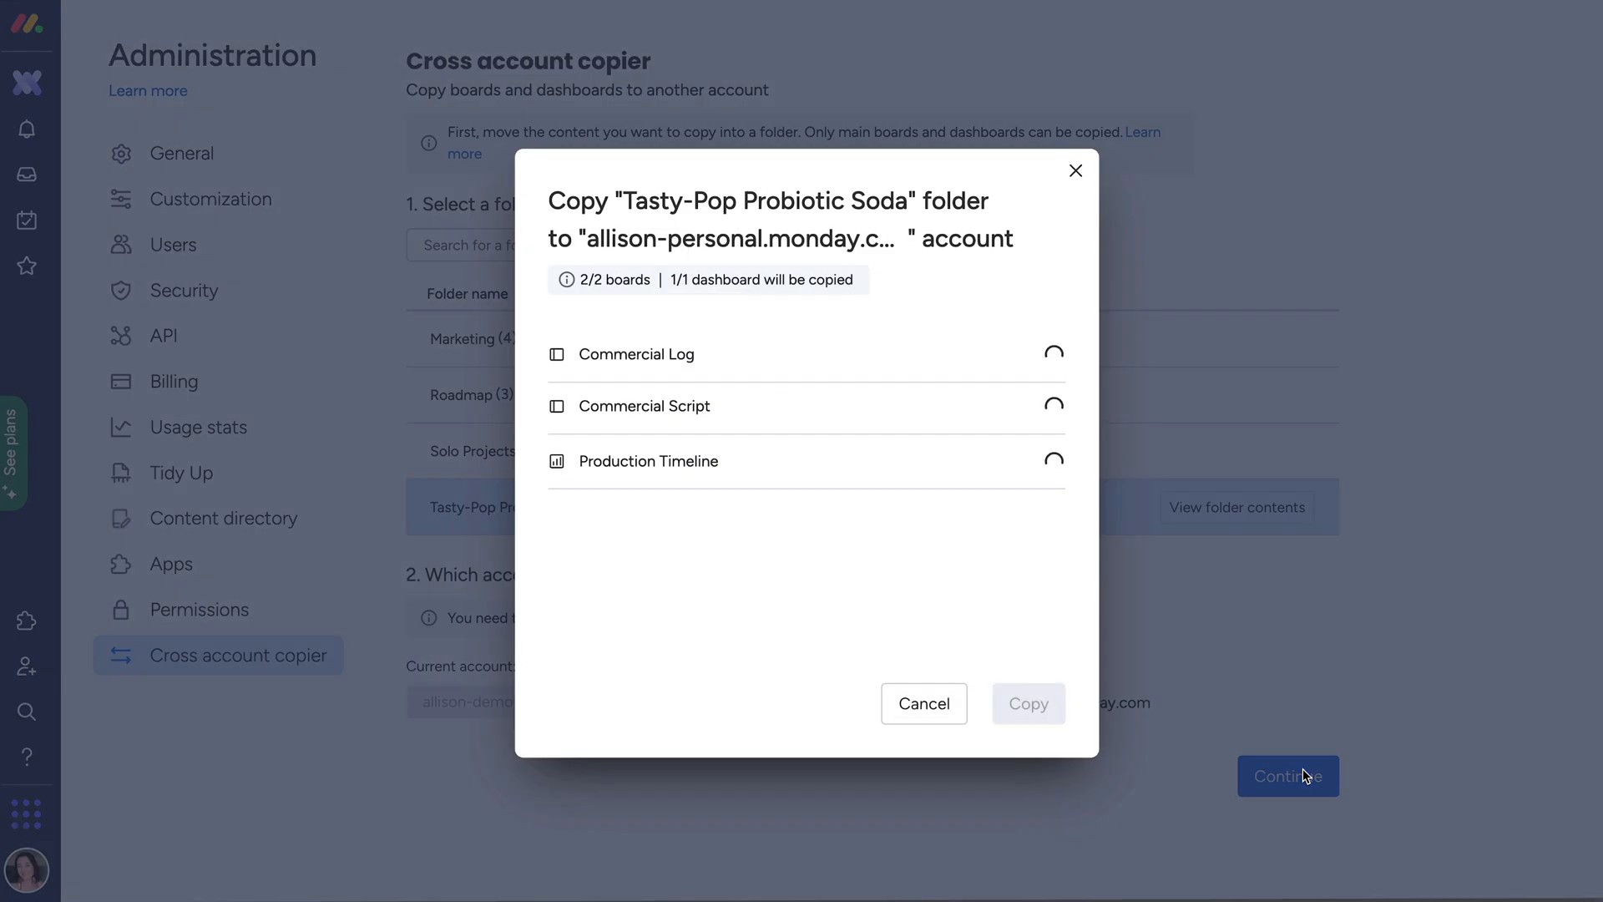
click(1029, 703)
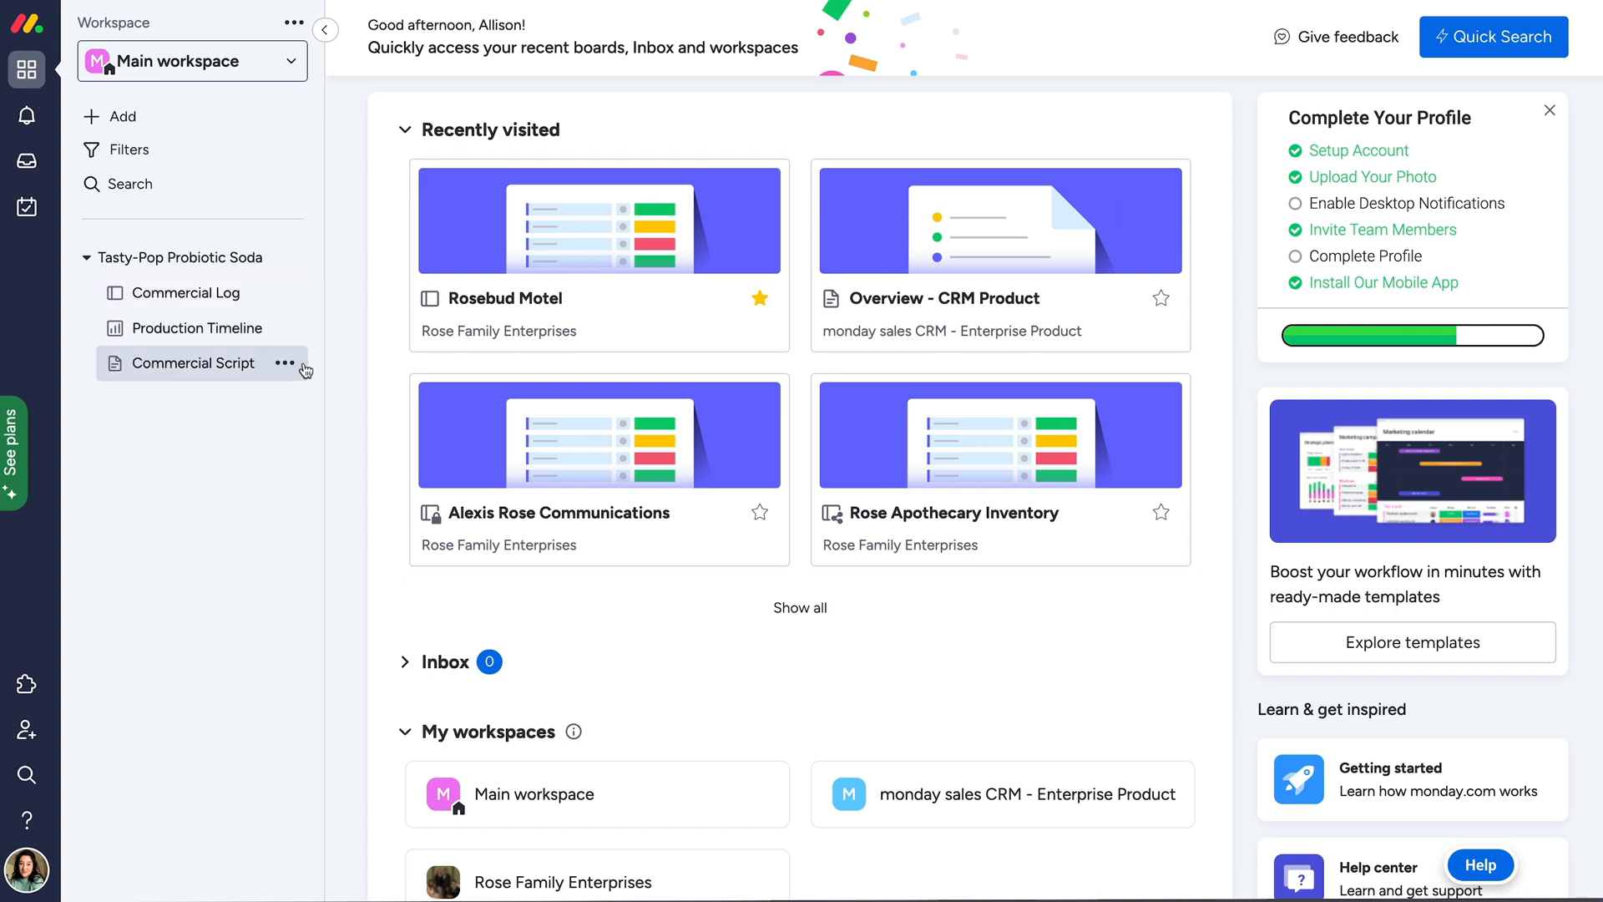
Open the Marketing Plan board showing its Q1 and Q2 item groups
click(186, 292)
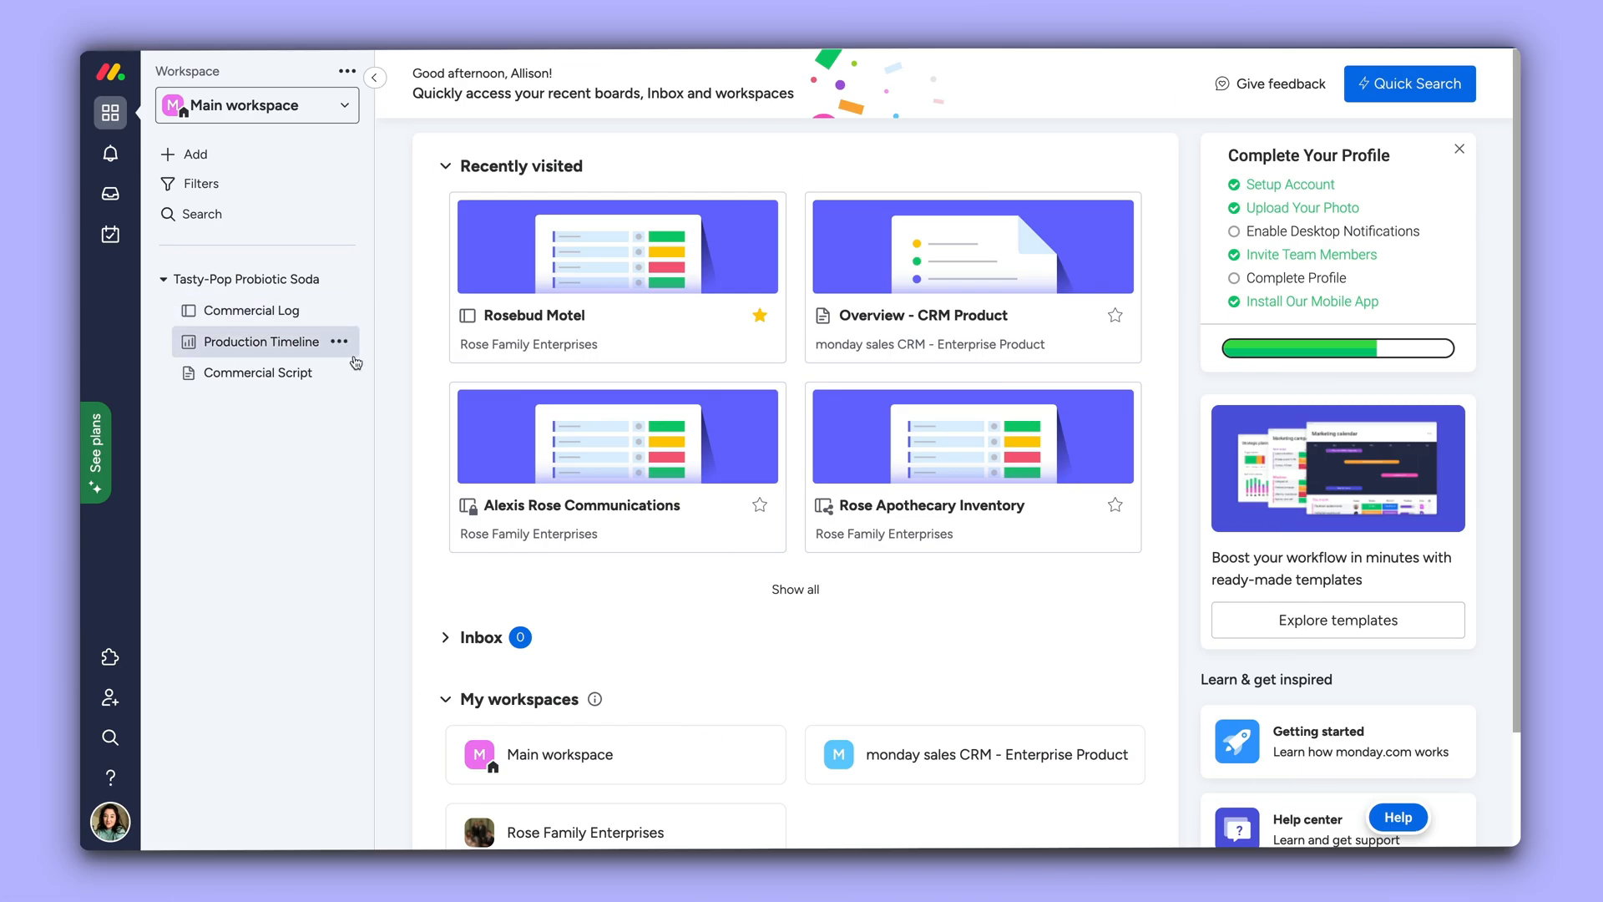
click(251, 310)
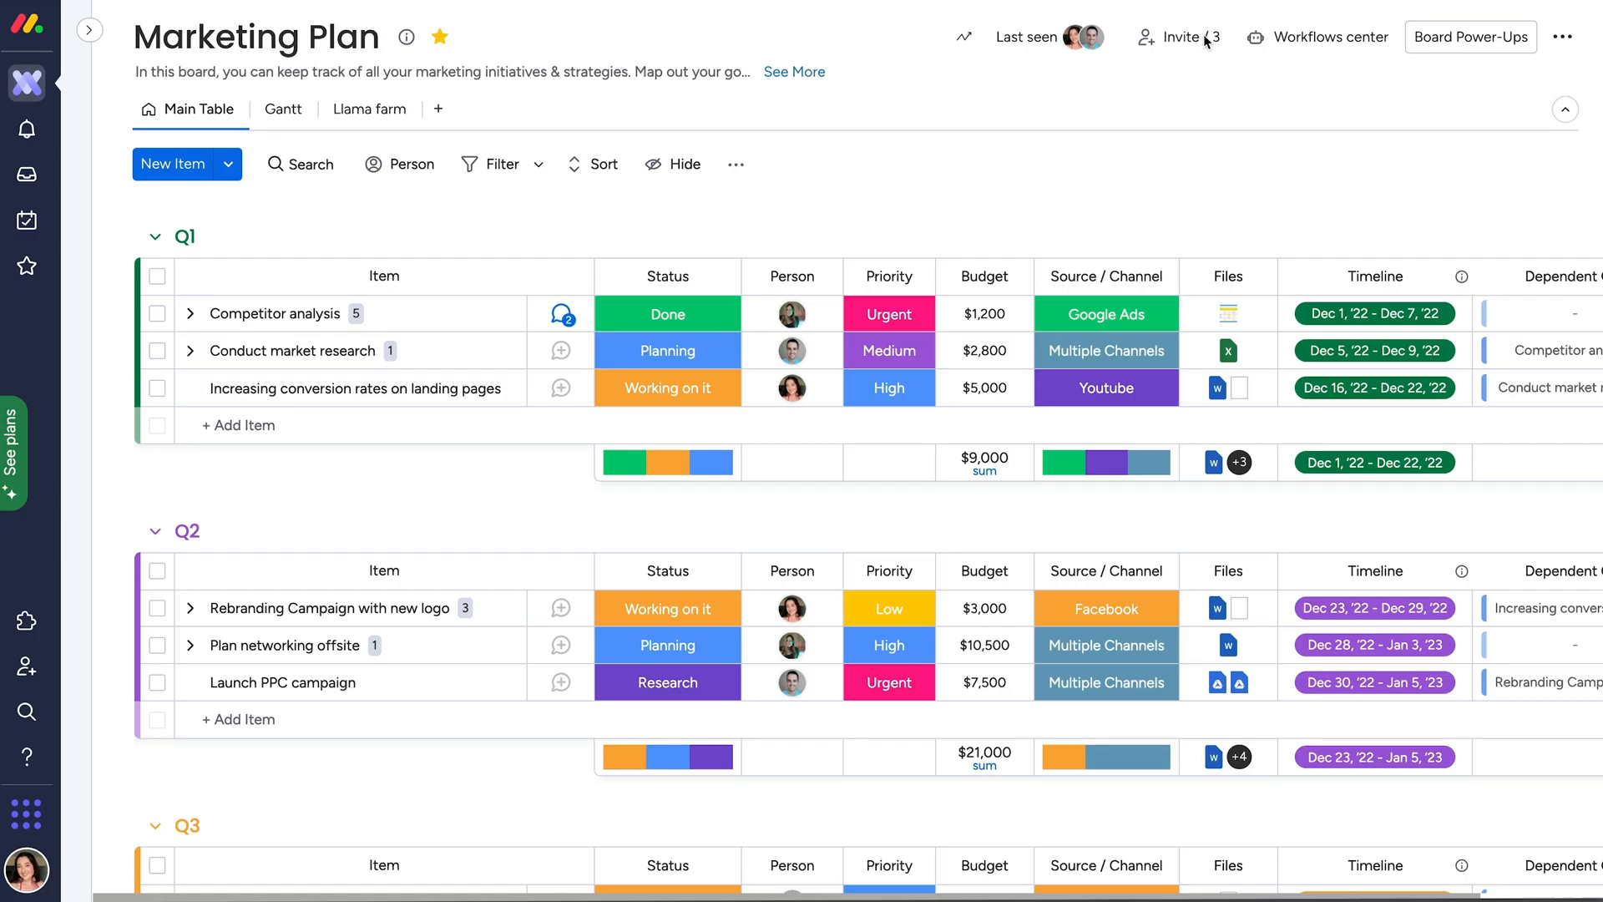
click(1181, 37)
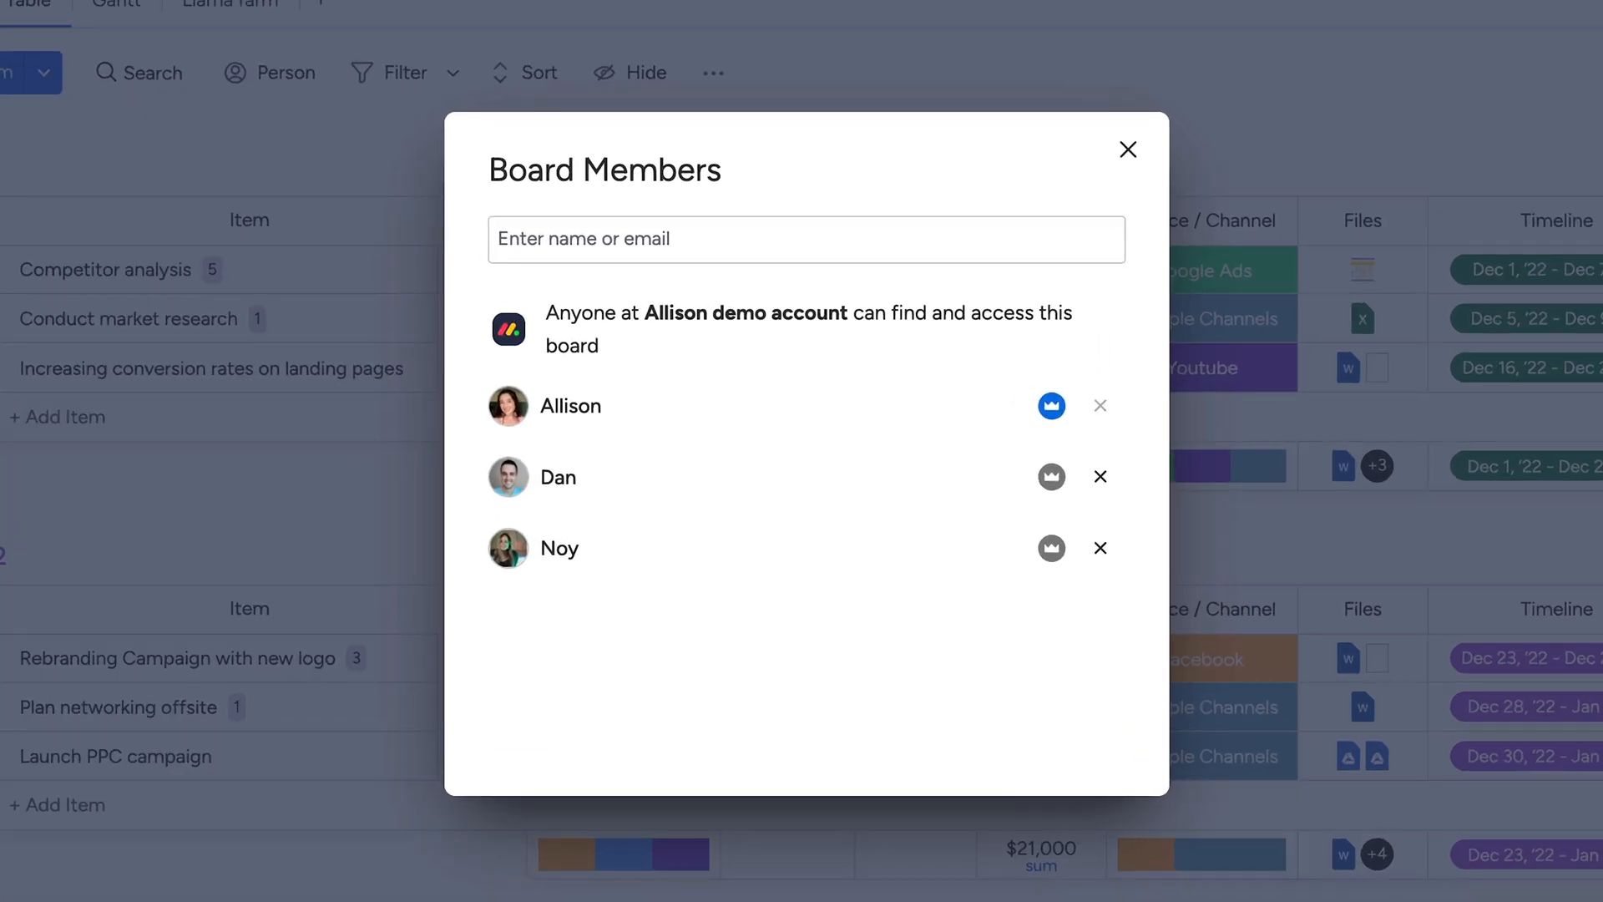
click(1100, 548)
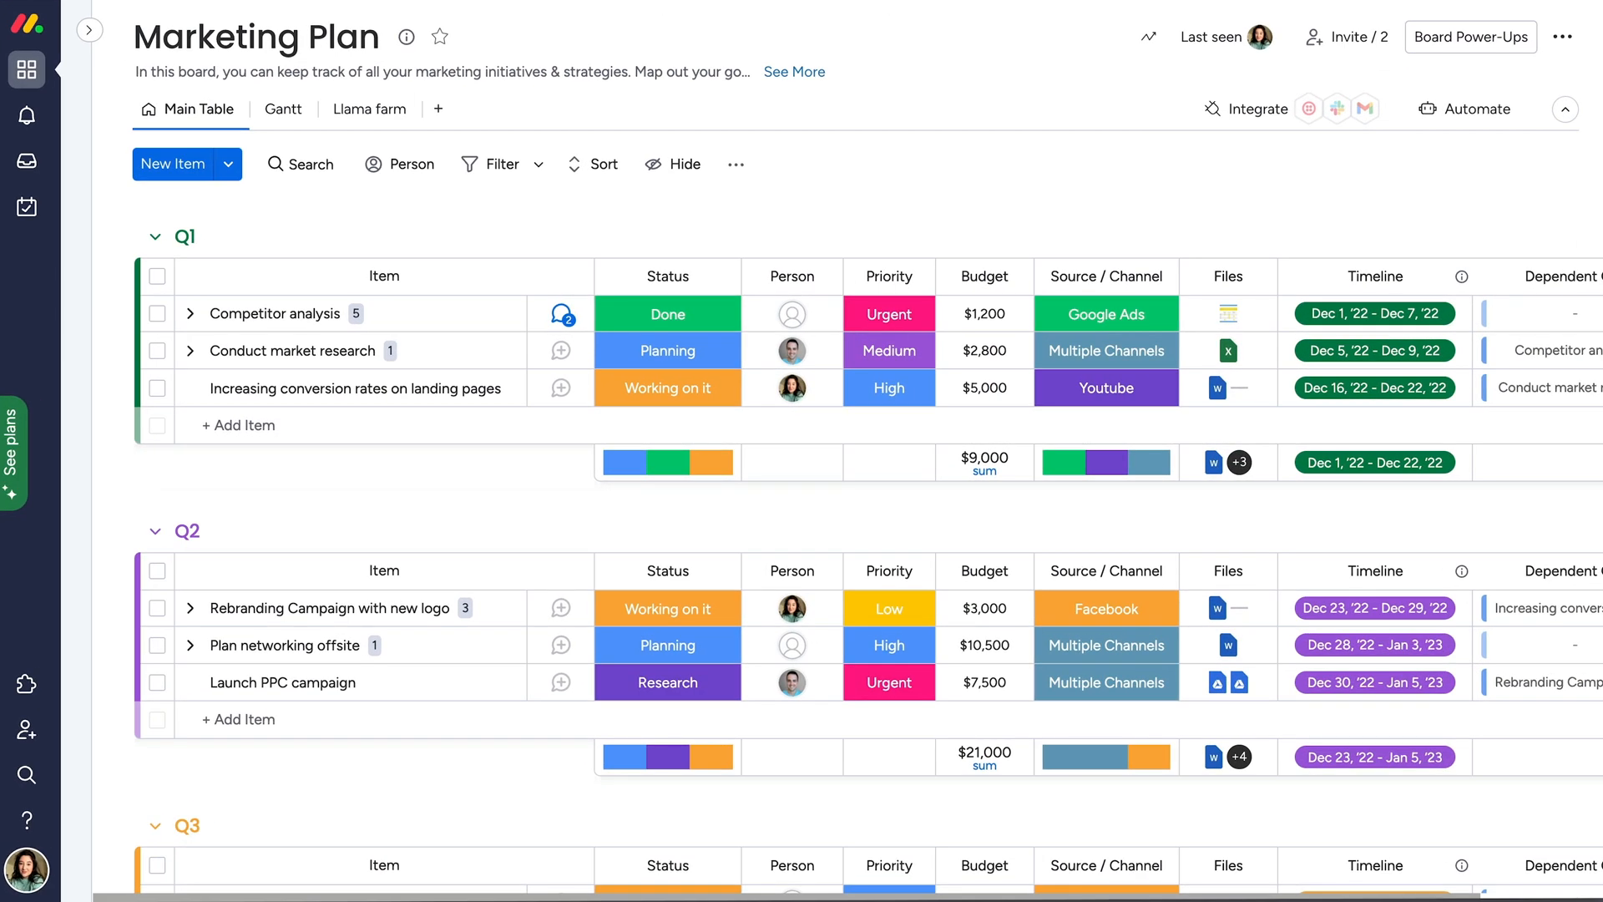
click(561, 314)
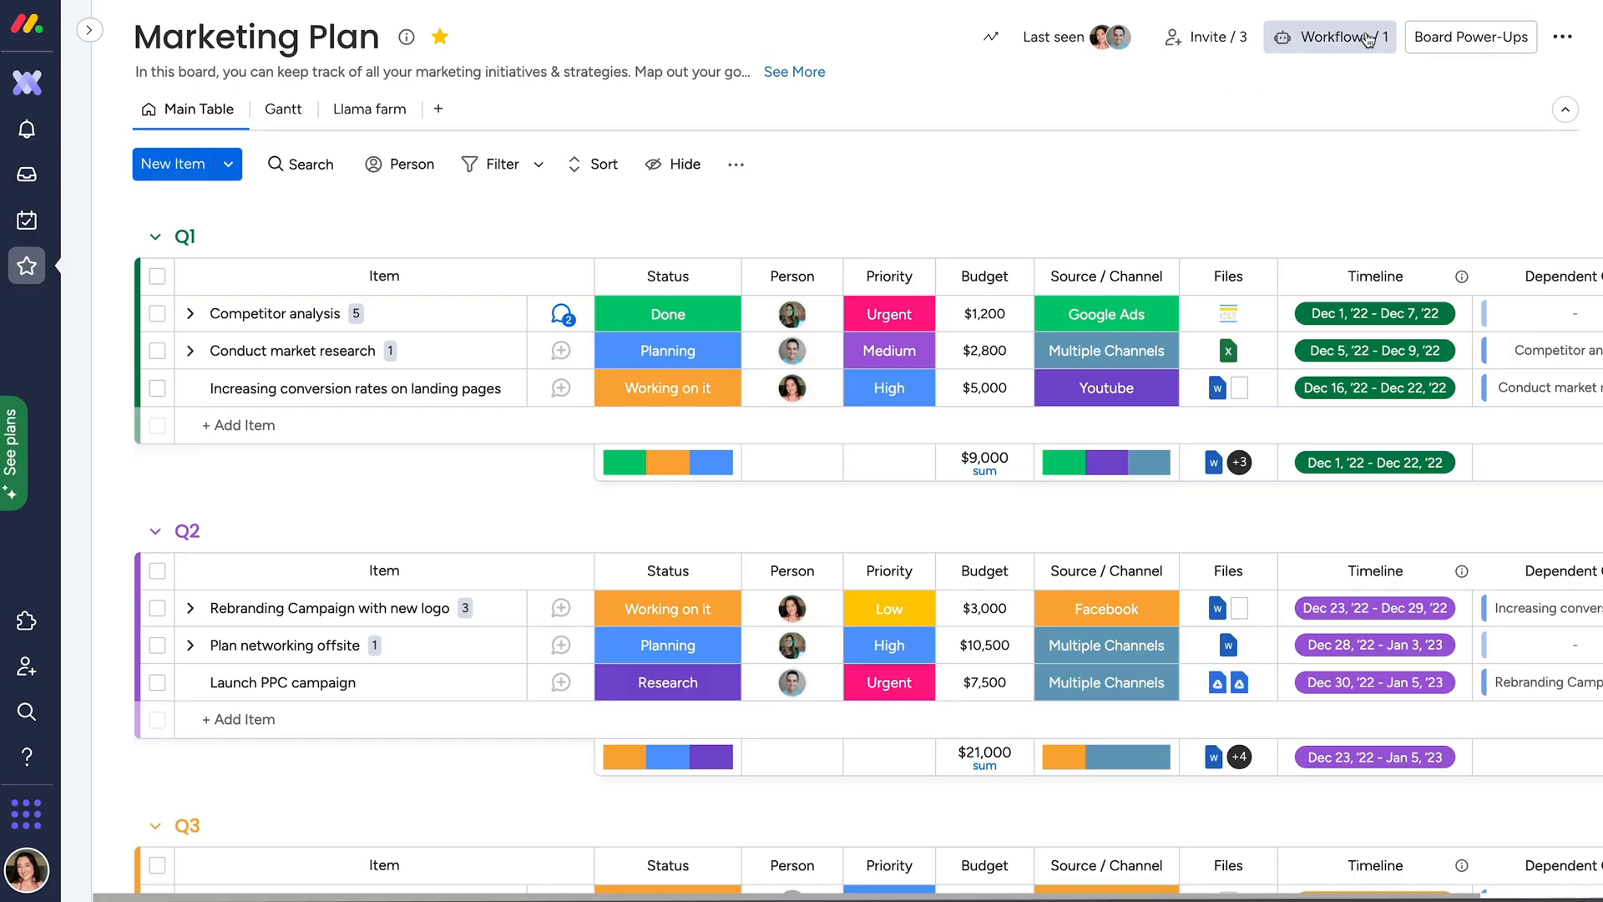
Review the board's three active workflows, then view the roadmap folder's contents in Cross account copier
click(1339, 37)
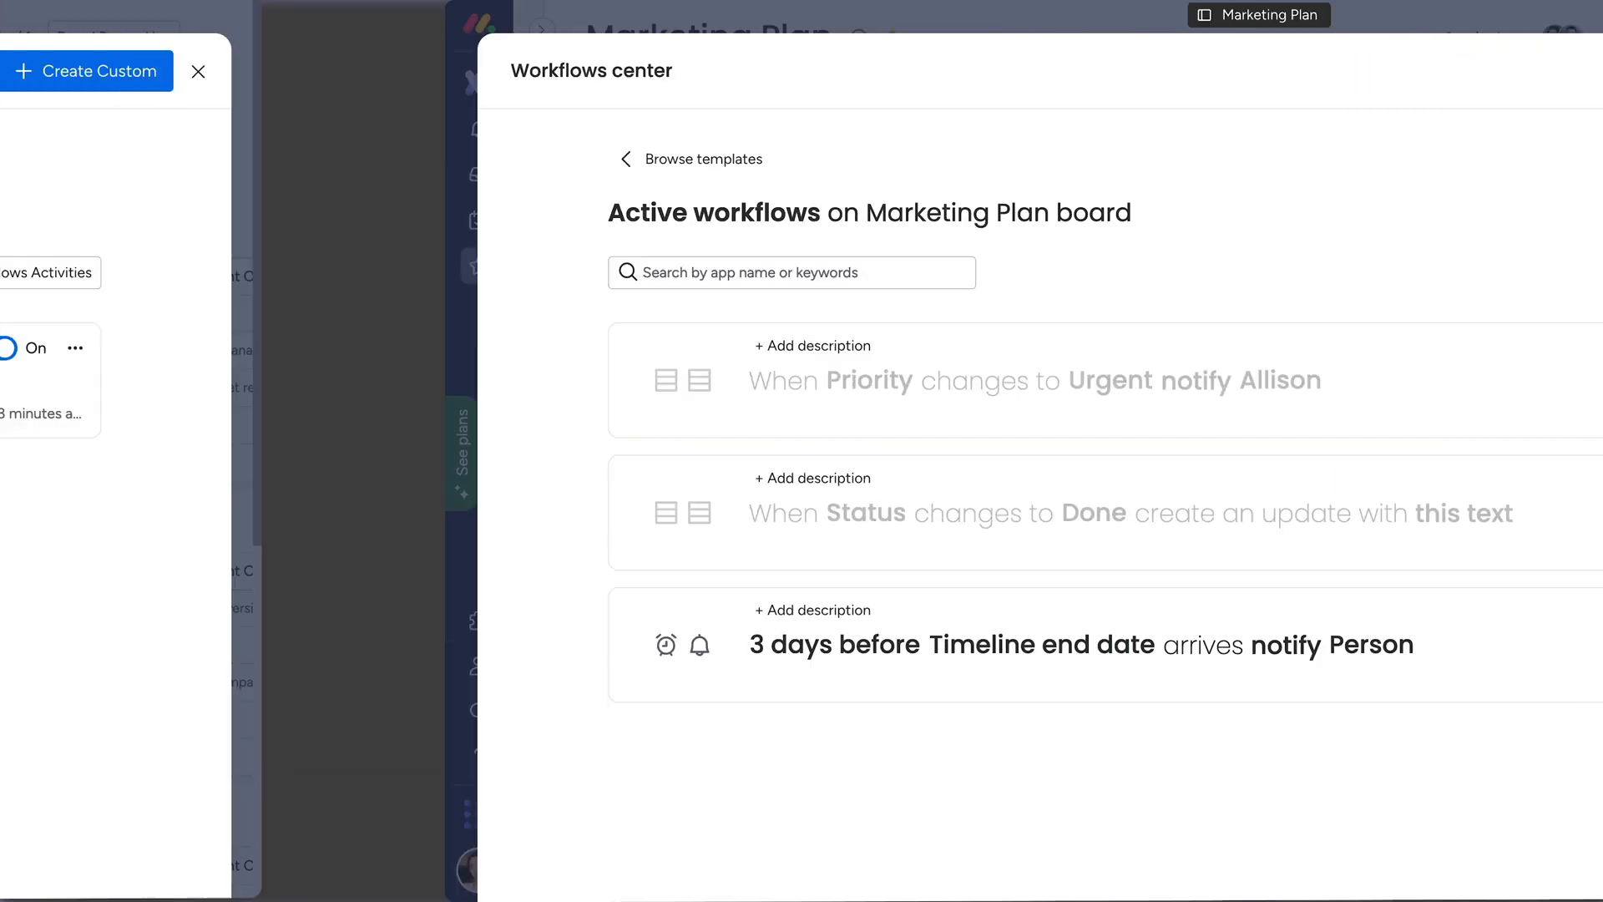
click(198, 70)
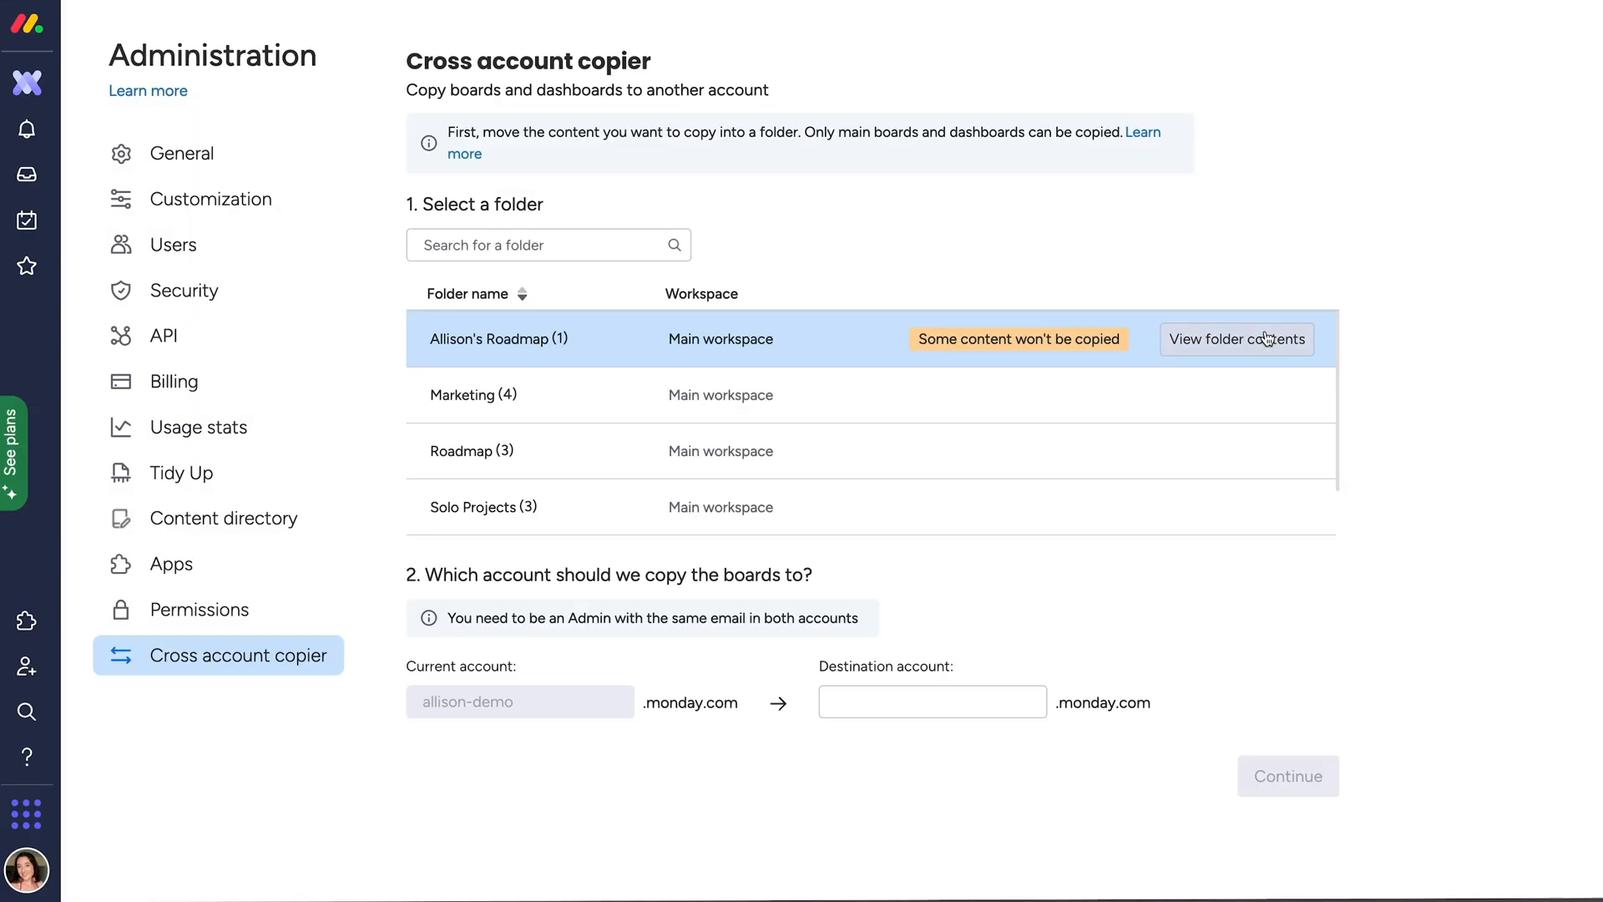
click(1236, 339)
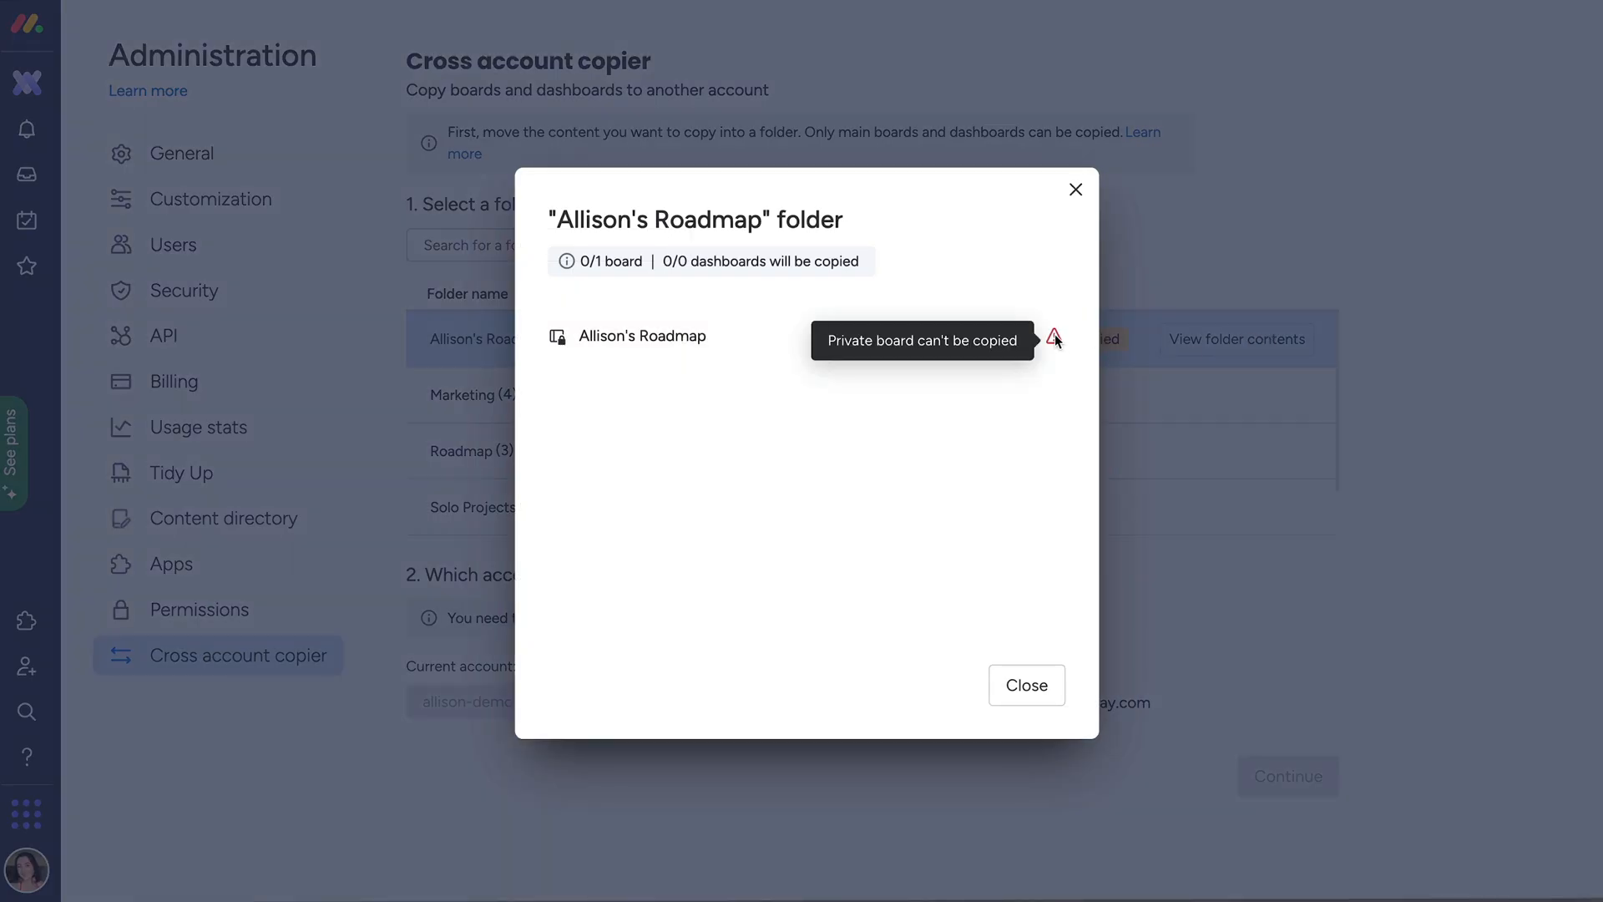